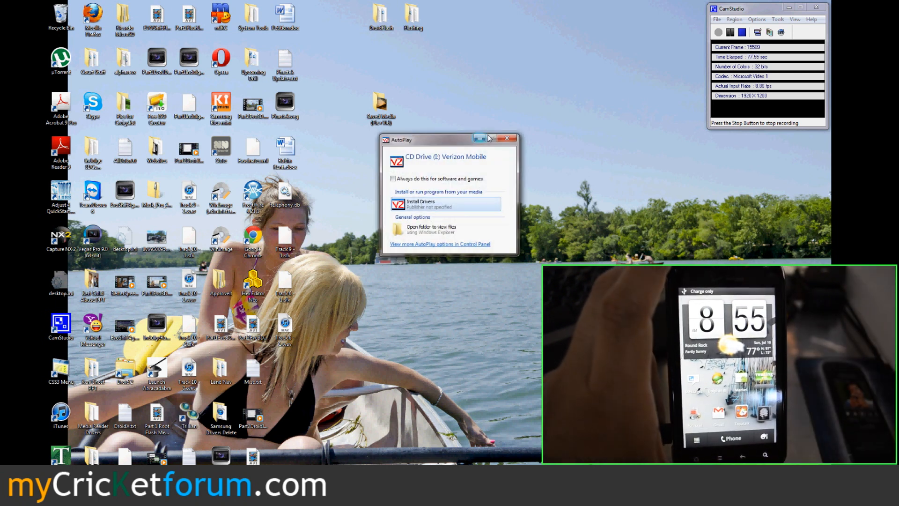
# Dismiss the Verizon Mobile CD drive AutoPlay prompt while the HTC drivers install
pyautogui.click(508, 139)
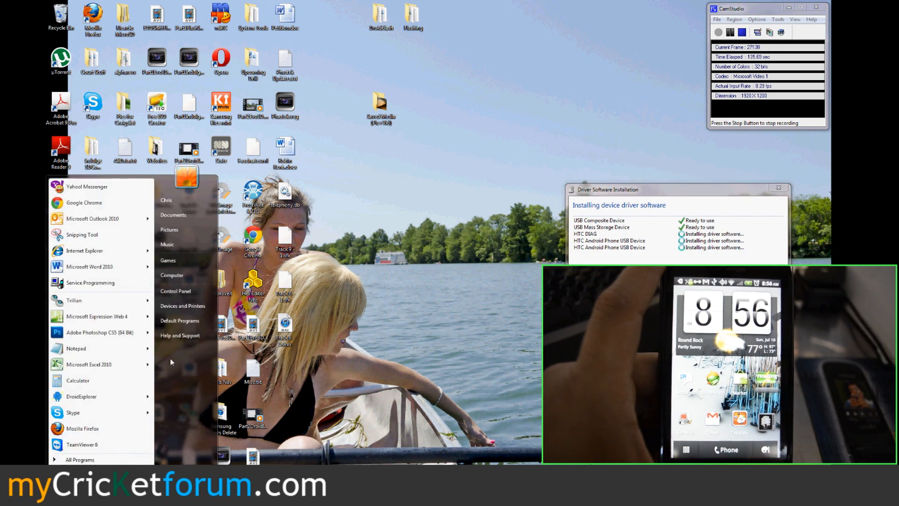
# Reassign the HTC Diagnostic Interface from COM80 to COM15, accepting the duplicate-port warning
pyautogui.rightClick(172, 274)
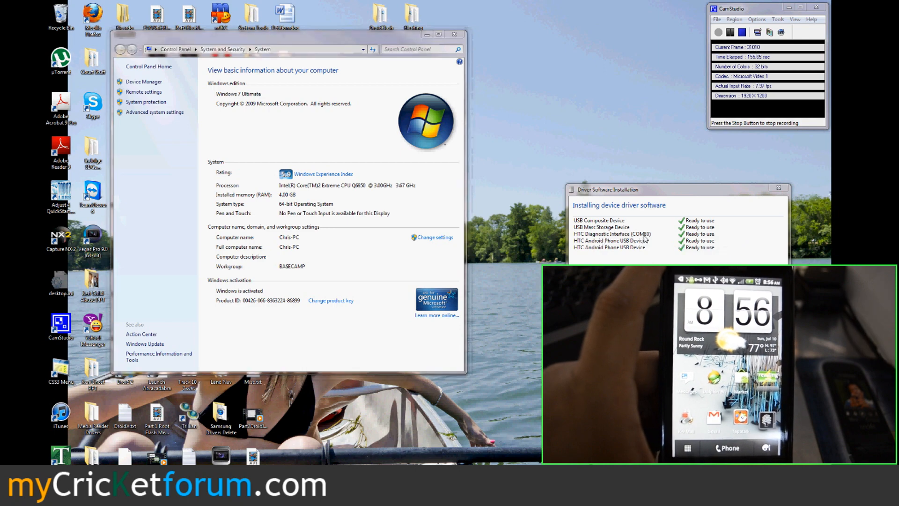
pyautogui.click(144, 81)
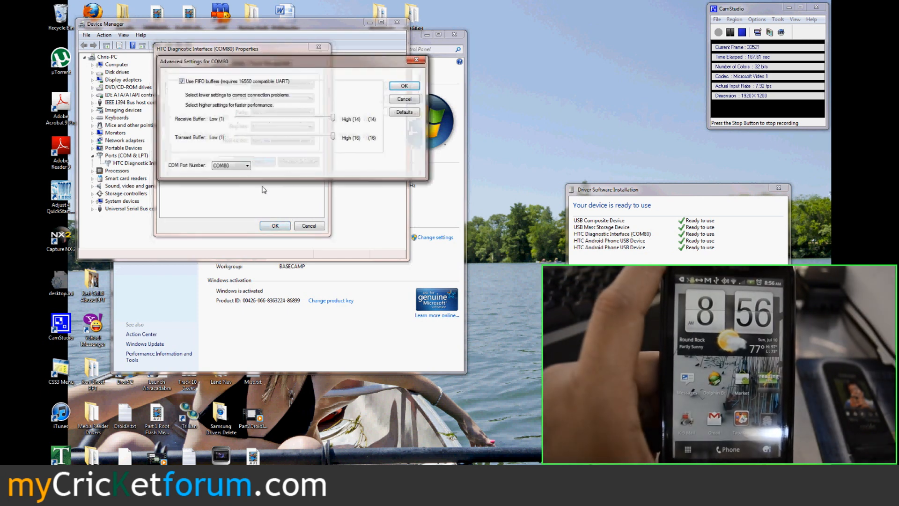
pyautogui.click(246, 165)
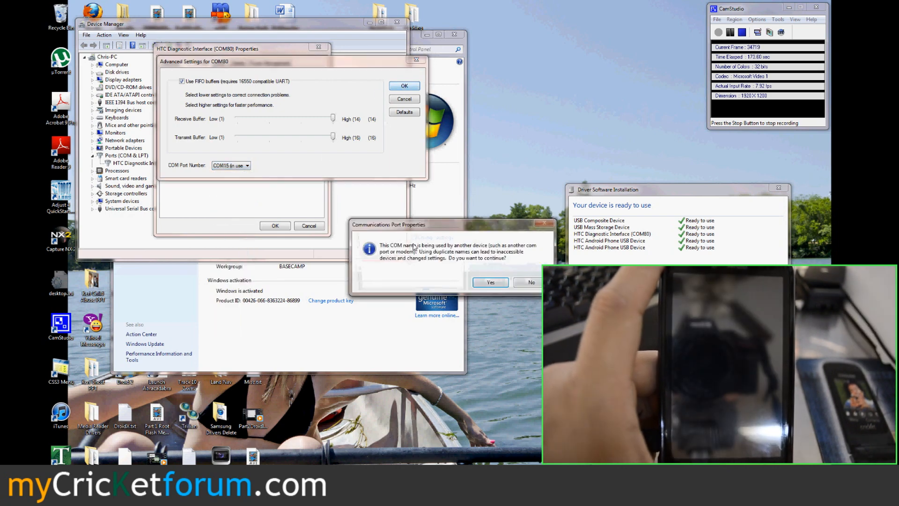
pyautogui.click(488, 282)
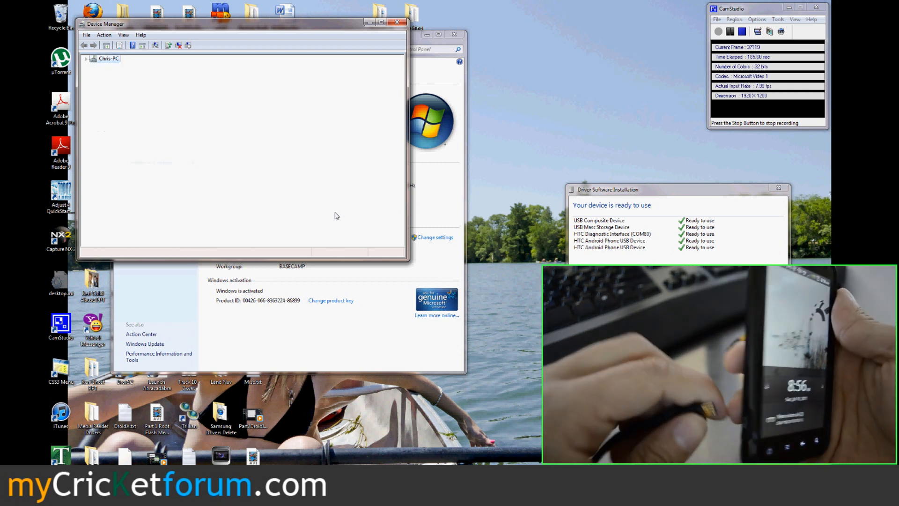
# Re-expand the device tree to confirm the port change and close Device Manager
pyautogui.click(85, 58)
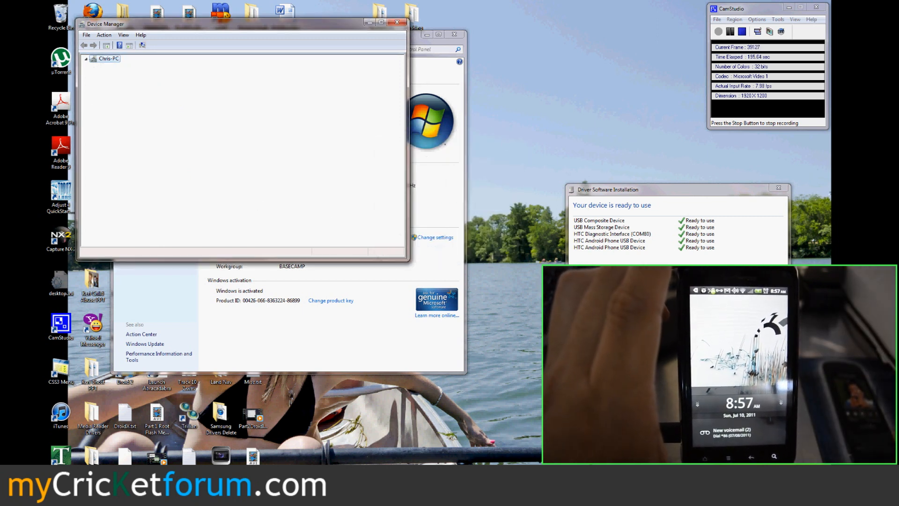
pyautogui.click(88, 58)
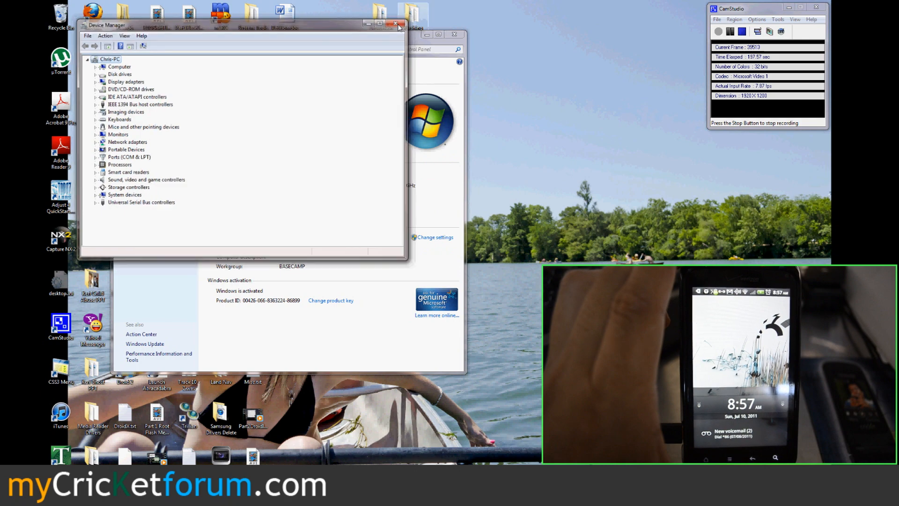
pyautogui.click(396, 23)
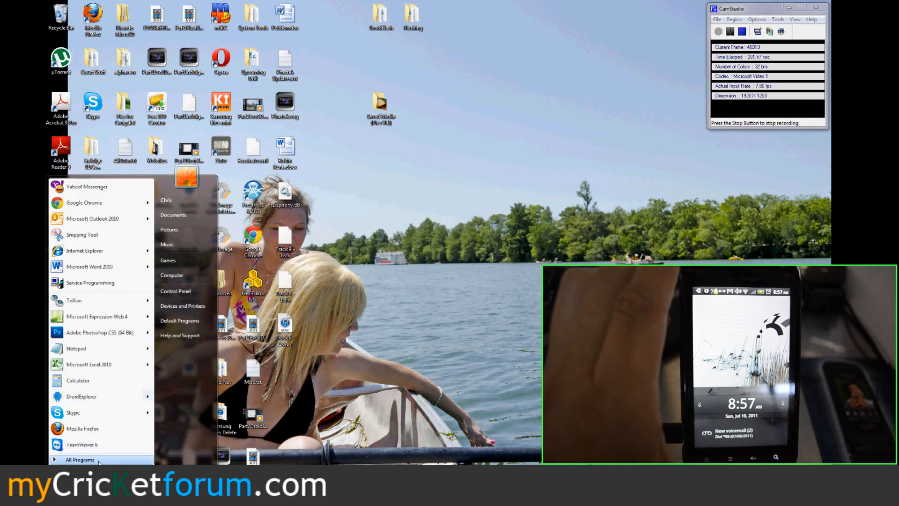
# Browse All Programs in the Start menu down to the QPST folder
pyautogui.click(76, 458)
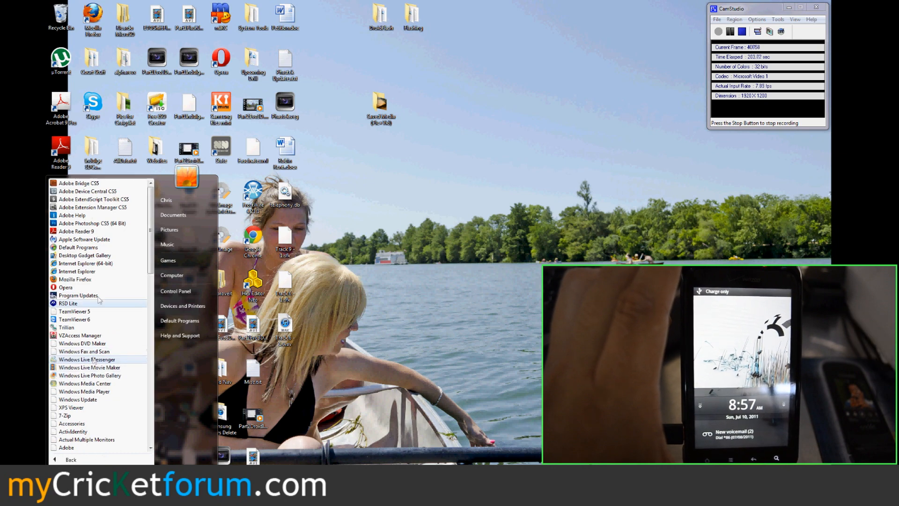
pyautogui.scroll(-3)
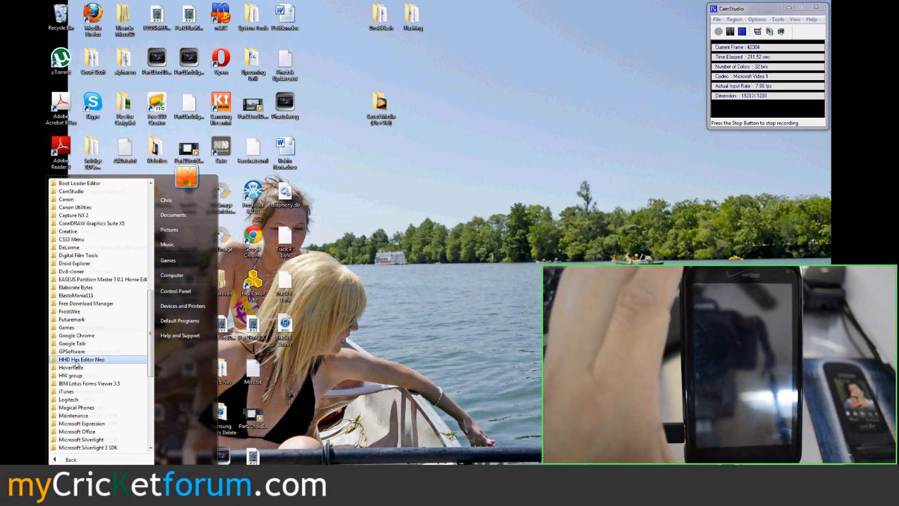
pyautogui.scroll(-3)
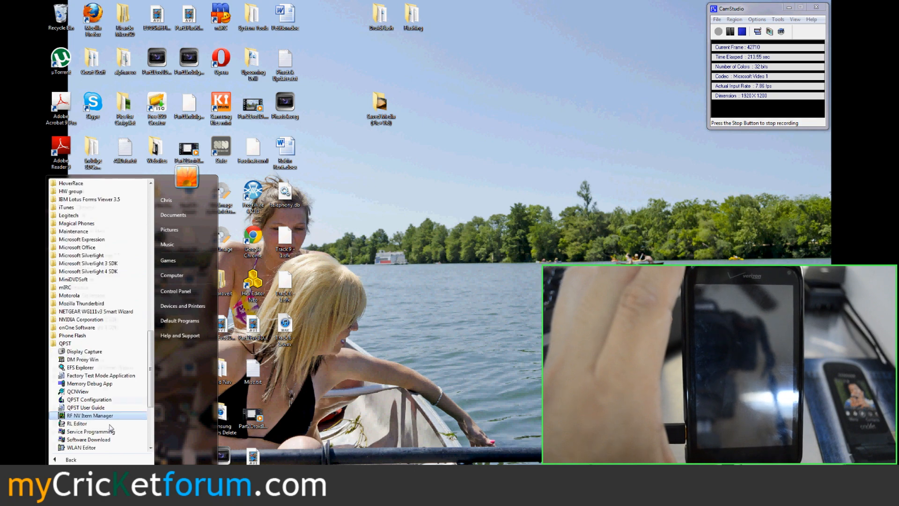
pyautogui.moveTo(89, 399)
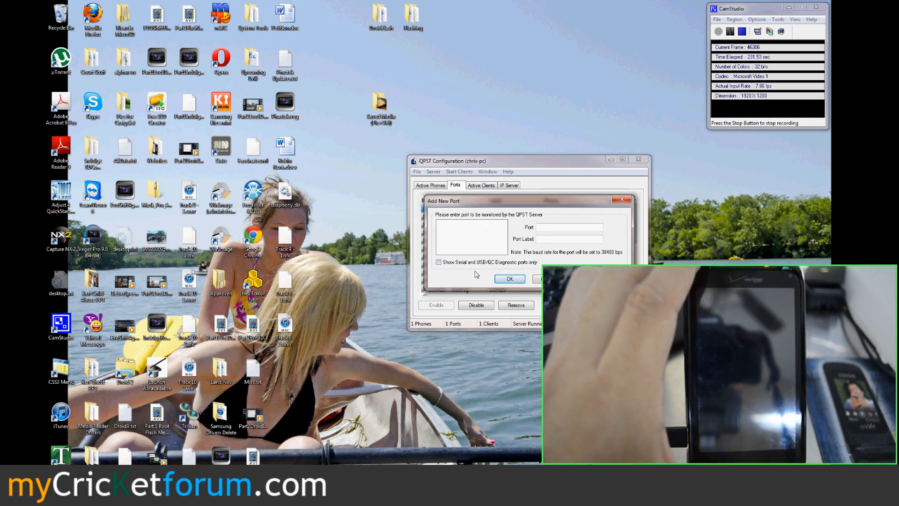
# Add the COM15 diagnostic port to QPST's monitored ports and launch Service Programming
pyautogui.click(439, 262)
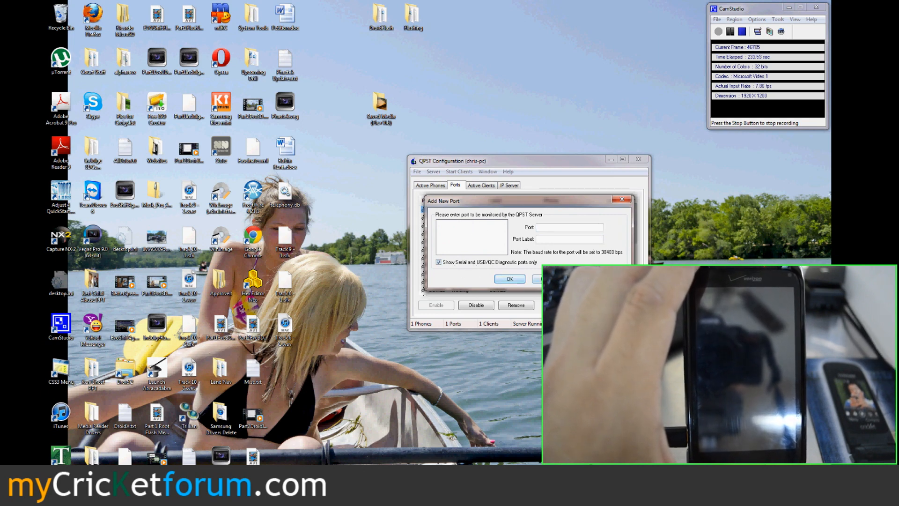
pyautogui.click(507, 279)
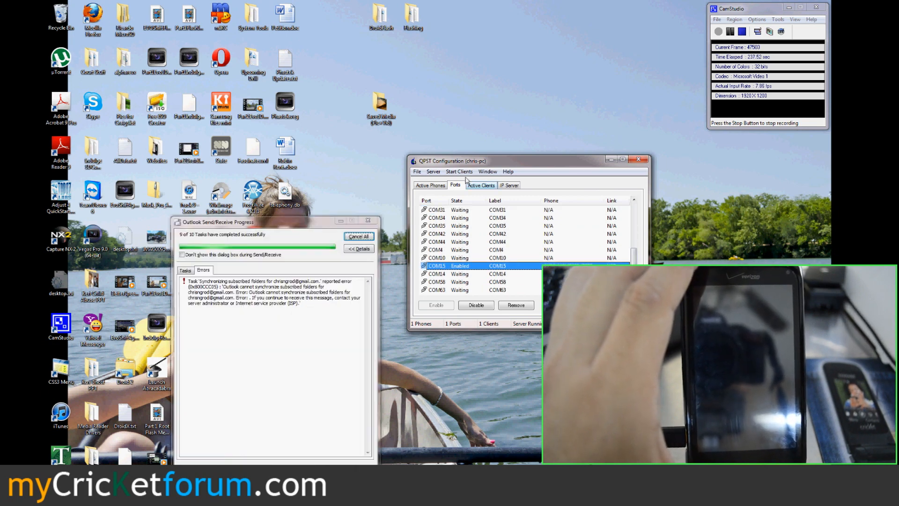
pyautogui.click(457, 172)
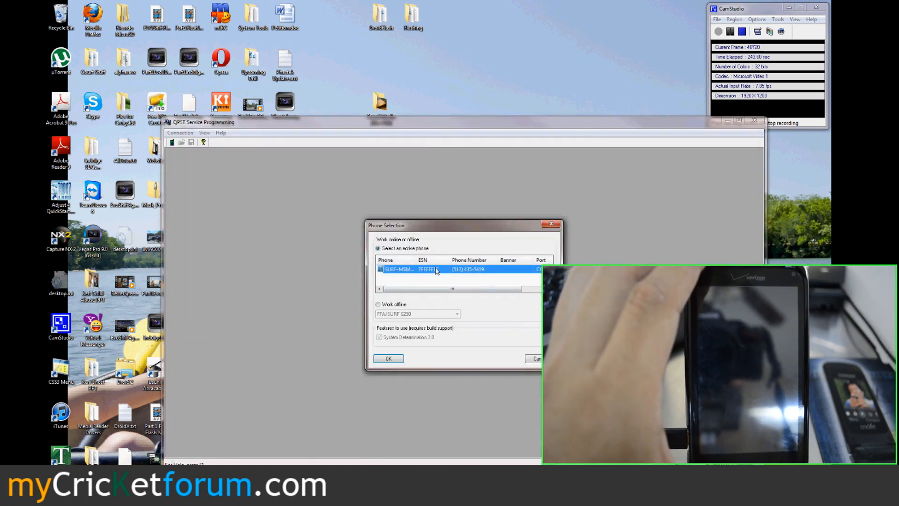
# Select the SURF-MSM7630 phone, read its settings with the SPC code and show the CDMA page
pyautogui.click(388, 358)
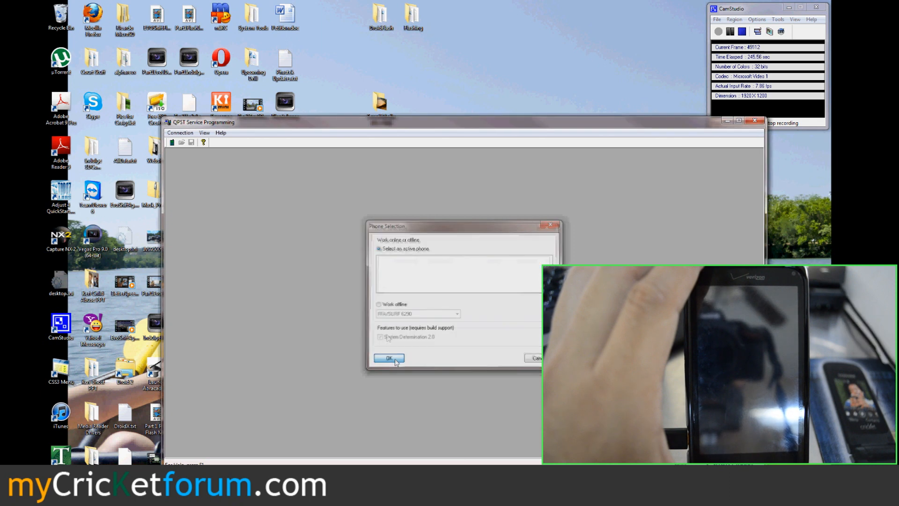
pyautogui.click(389, 358)
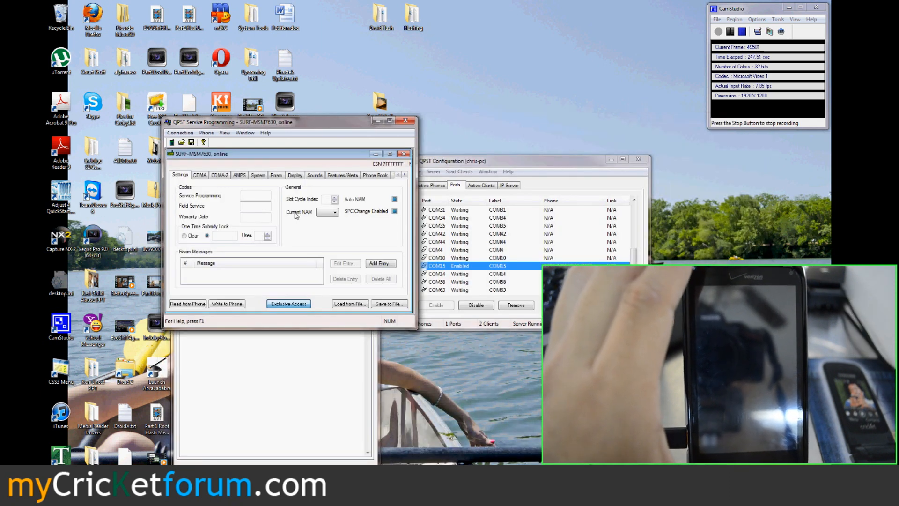
pyautogui.click(187, 304)
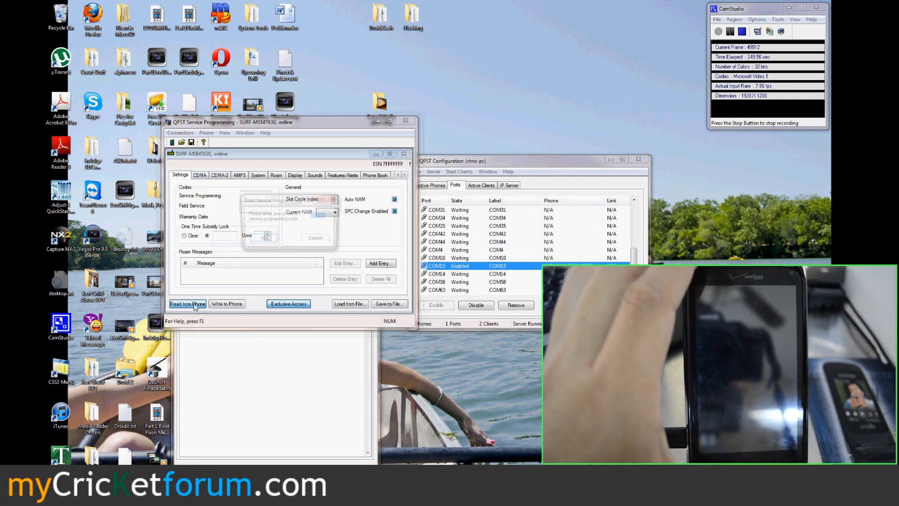
pyautogui.click(187, 303)
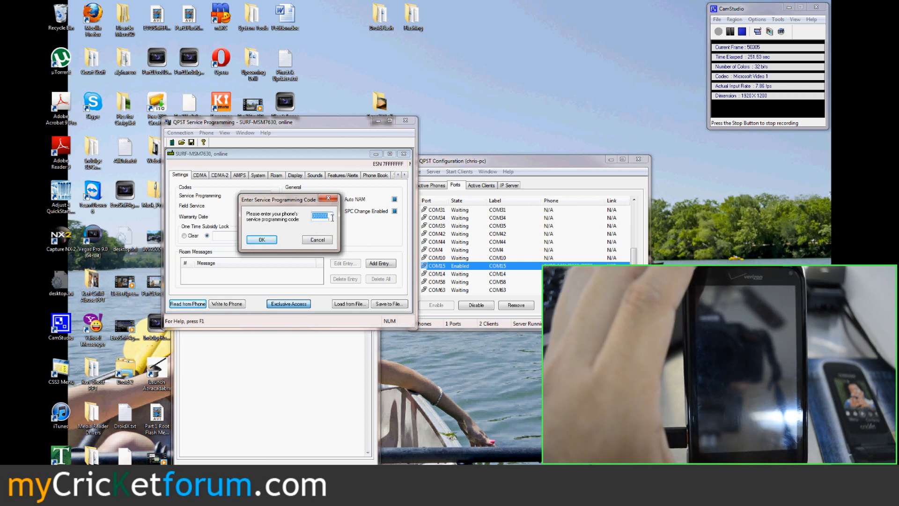
pyautogui.click(261, 239)
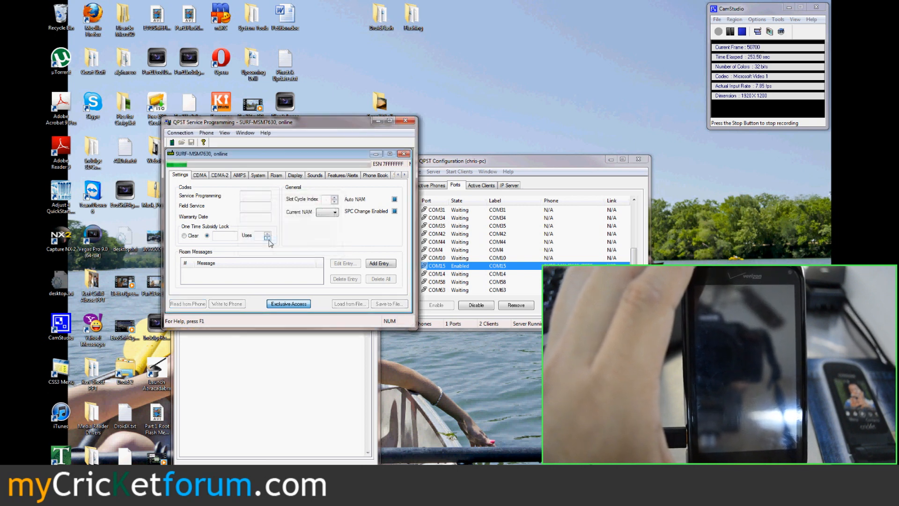
pyautogui.click(188, 304)
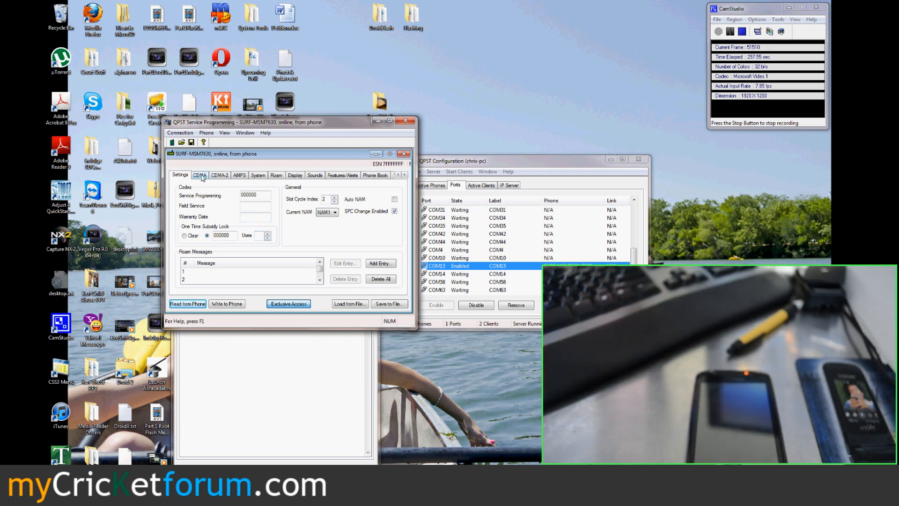
pyautogui.click(199, 175)
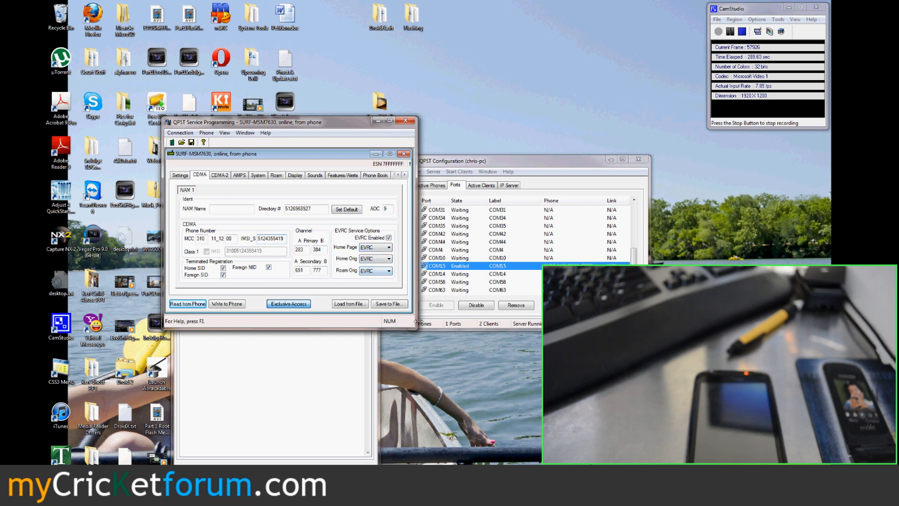
pyautogui.moveTo(360, 317)
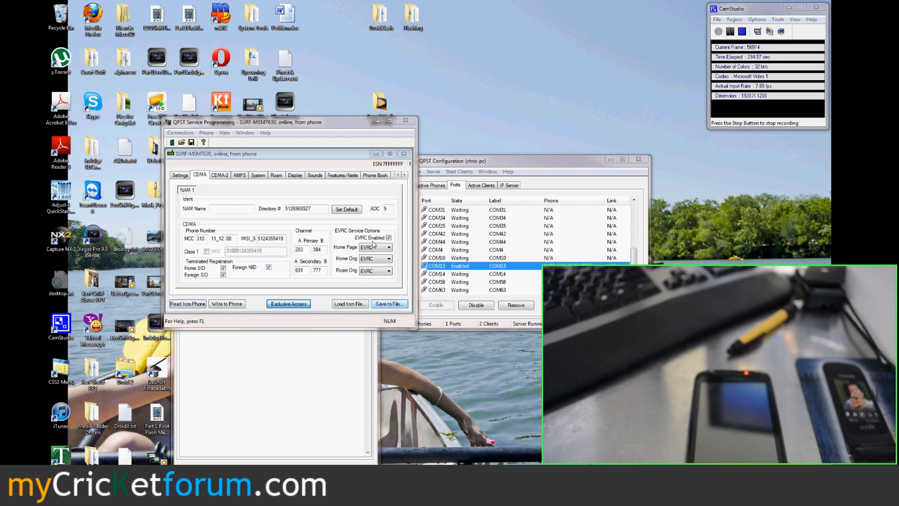
# Cancel a Save to File of the CDMA settings and move to the CDMA-2 page
pyautogui.click(388, 303)
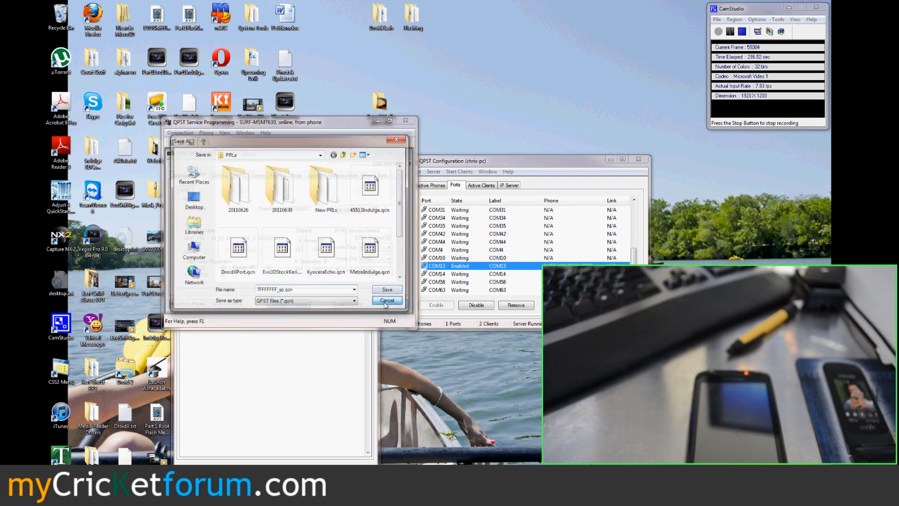
pyautogui.click(387, 301)
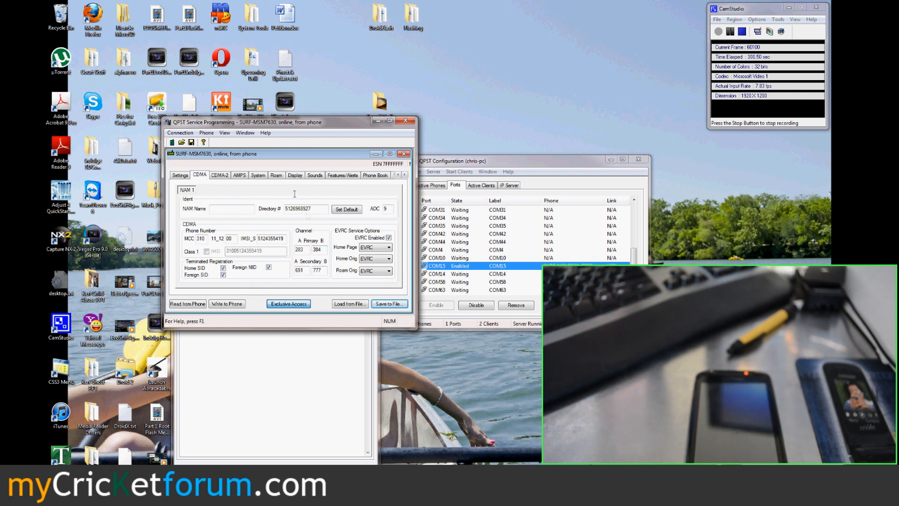
pyautogui.click(219, 175)
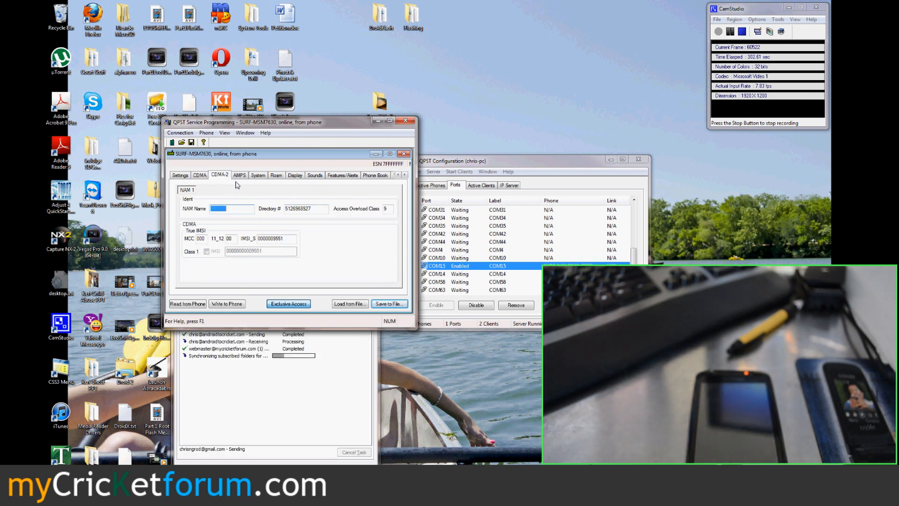
# Browse for a preferred roaming list file on the Roam page, then cancel the file dialog
pyautogui.click(200, 176)
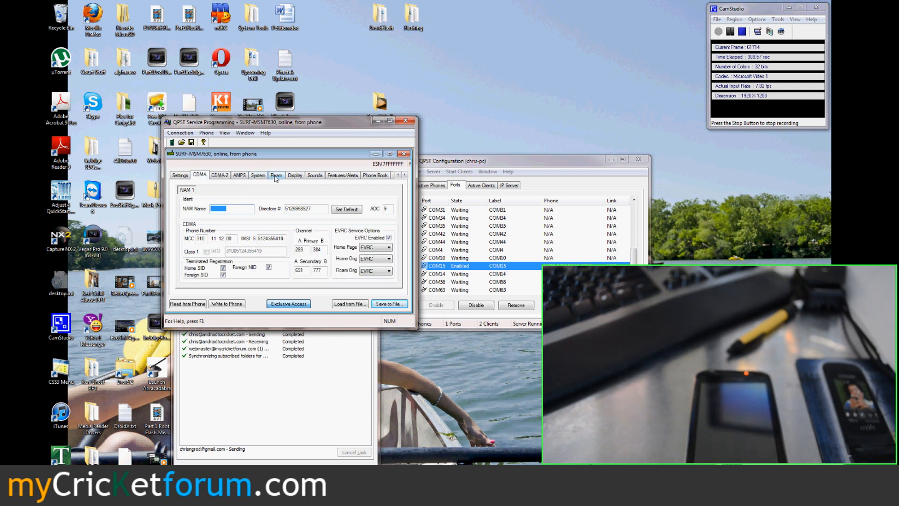
pyautogui.click(277, 175)
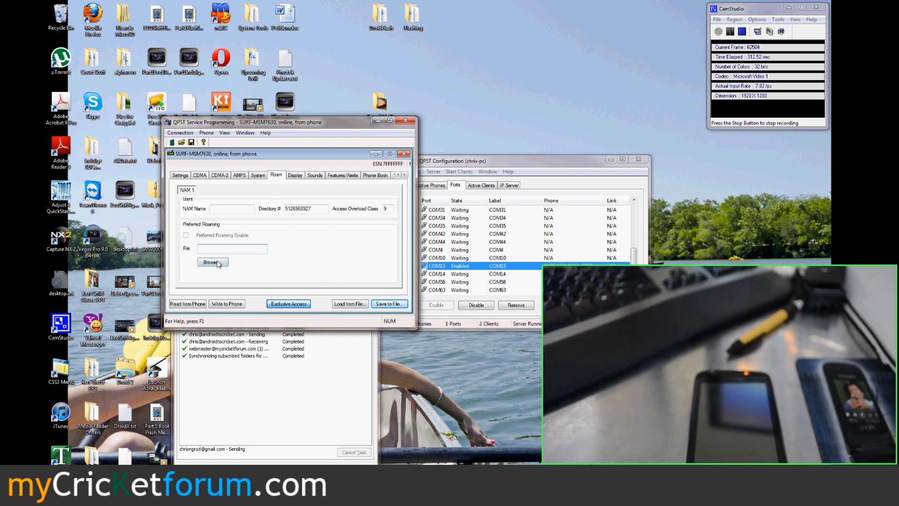
pyautogui.click(212, 262)
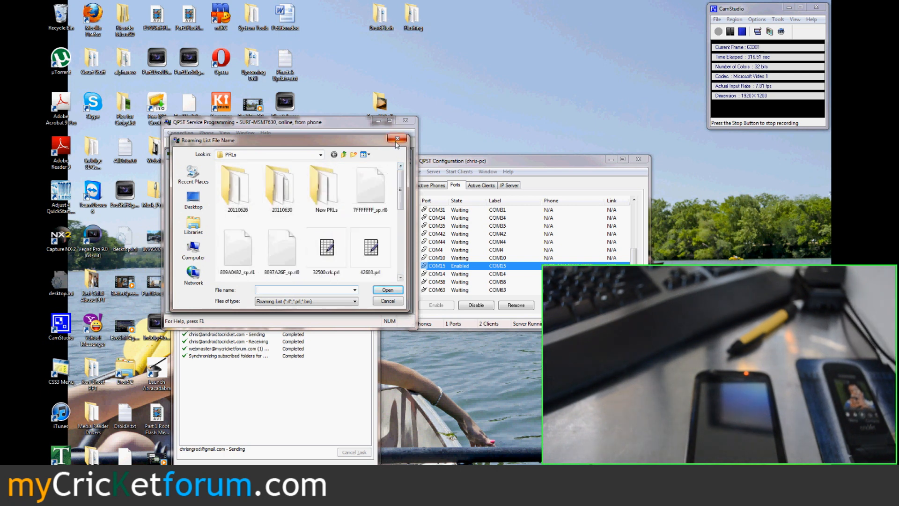
pyautogui.click(397, 140)
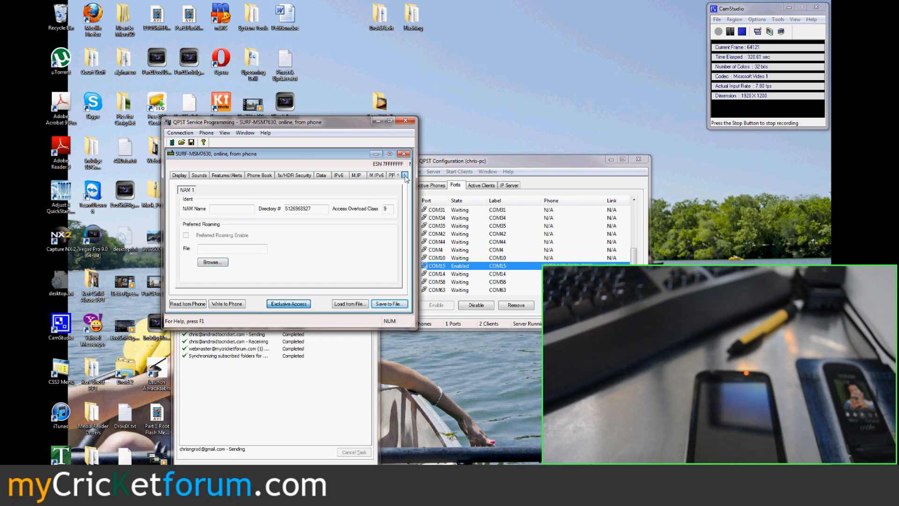
pyautogui.click(357, 175)
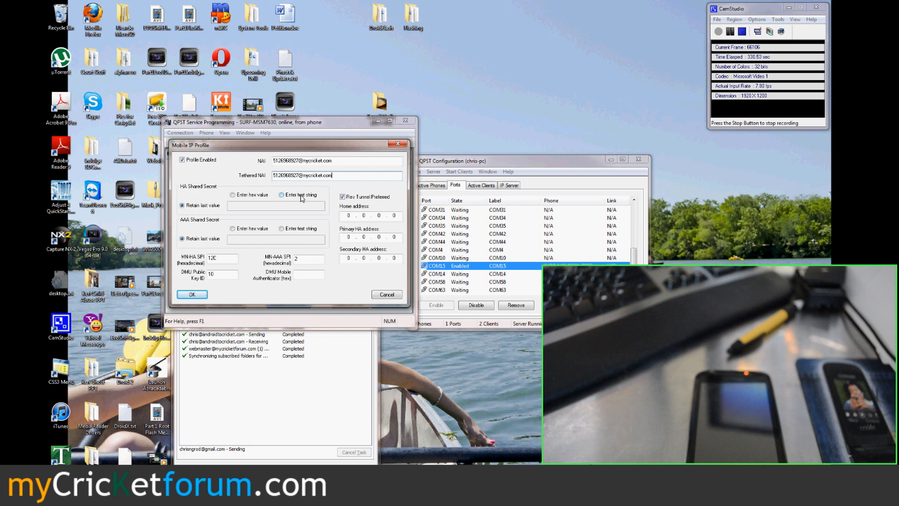
pyautogui.click(281, 194)
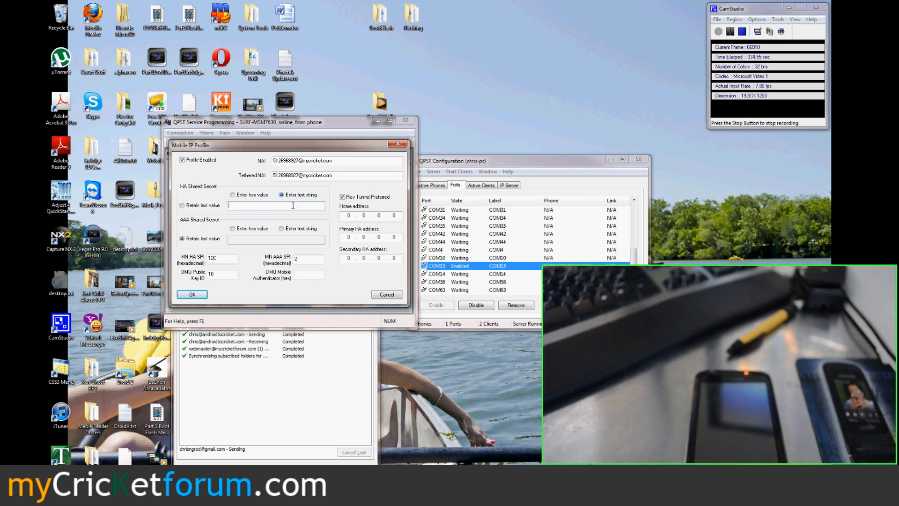
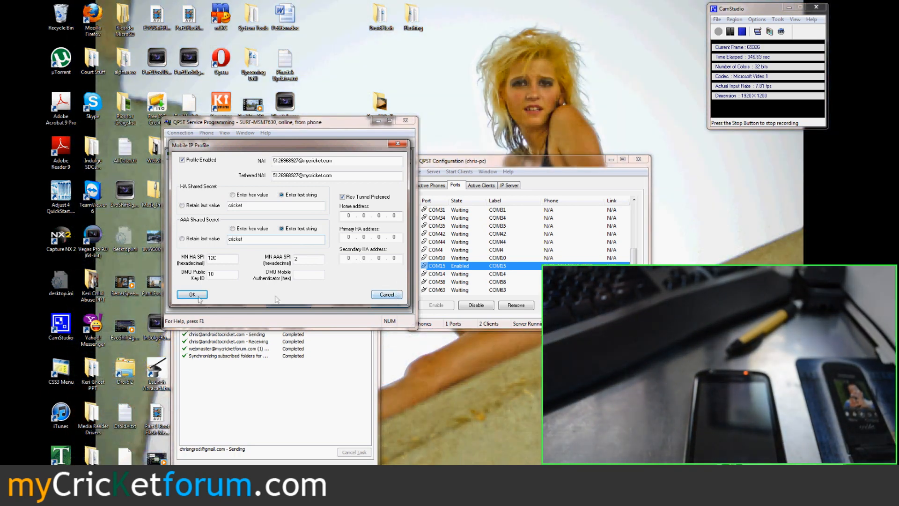
pyautogui.click(192, 294)
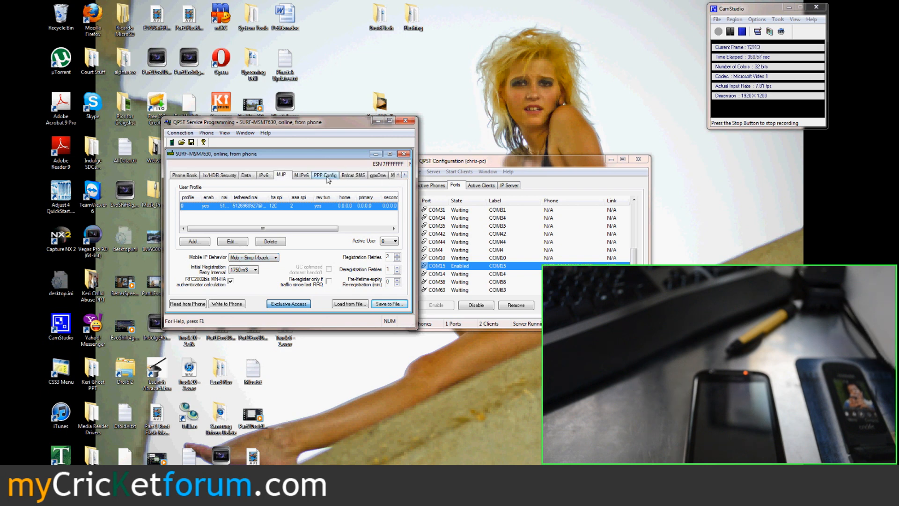
pyautogui.click(325, 175)
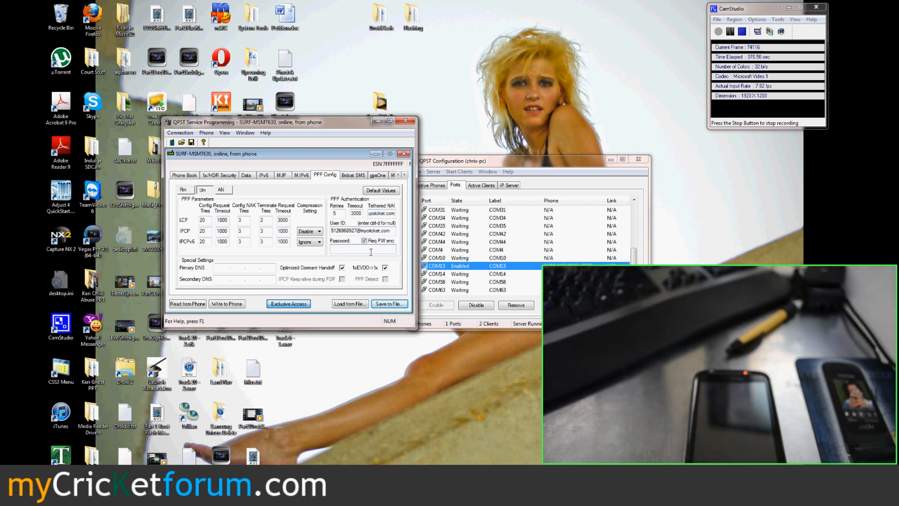
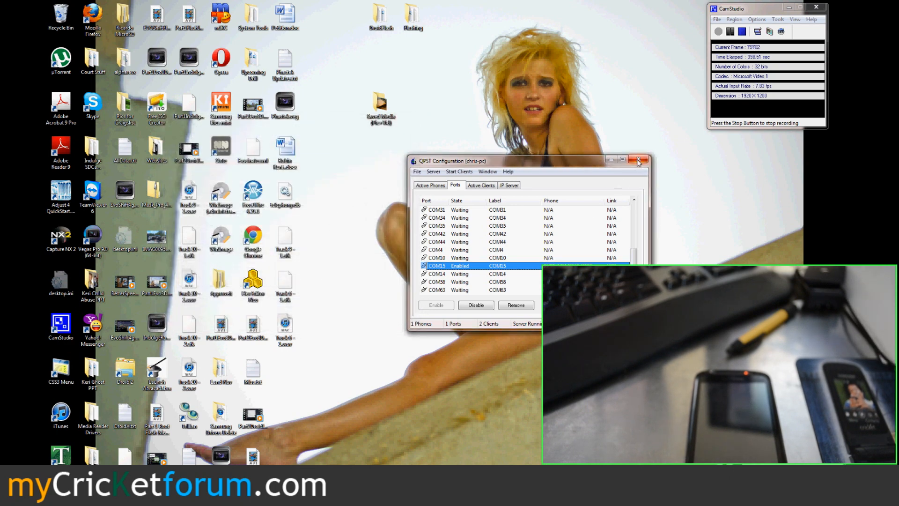
pyautogui.click(641, 159)
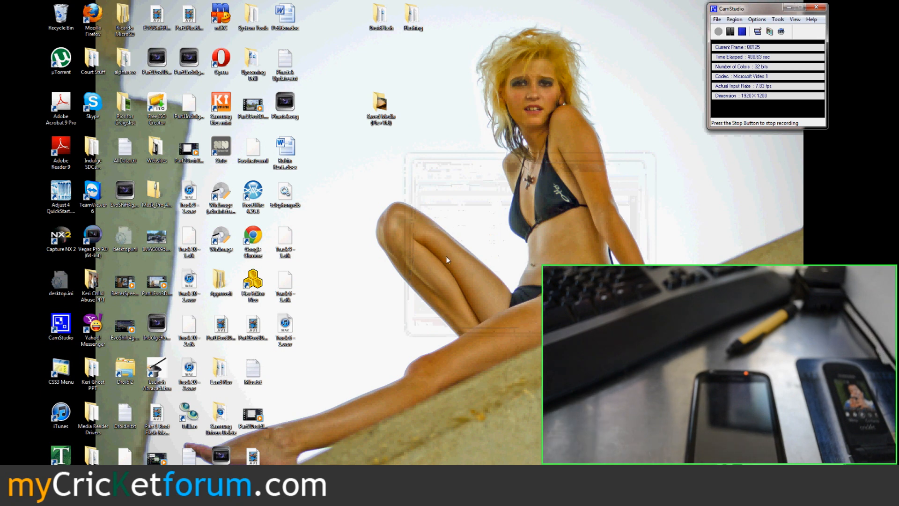